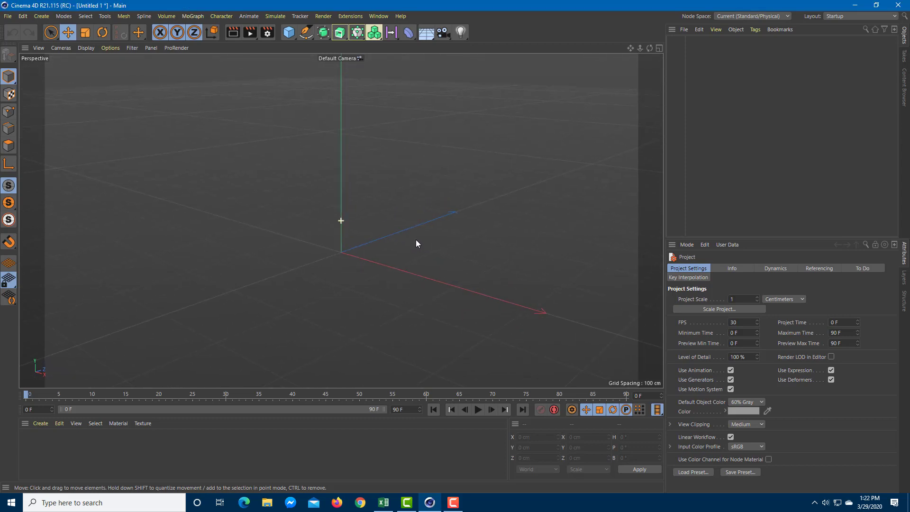
mouse_move(287, 32)
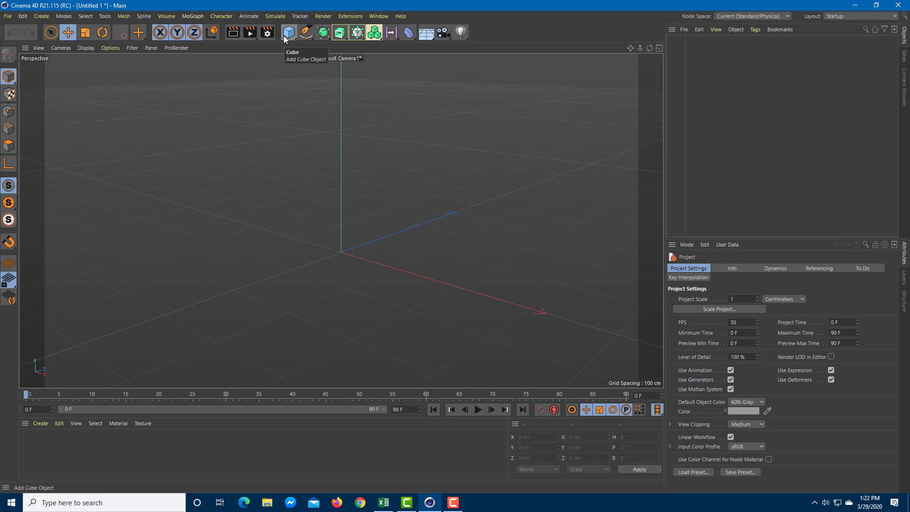
- Add a Plane and then a Sphere from the primitives palette
click(288, 32)
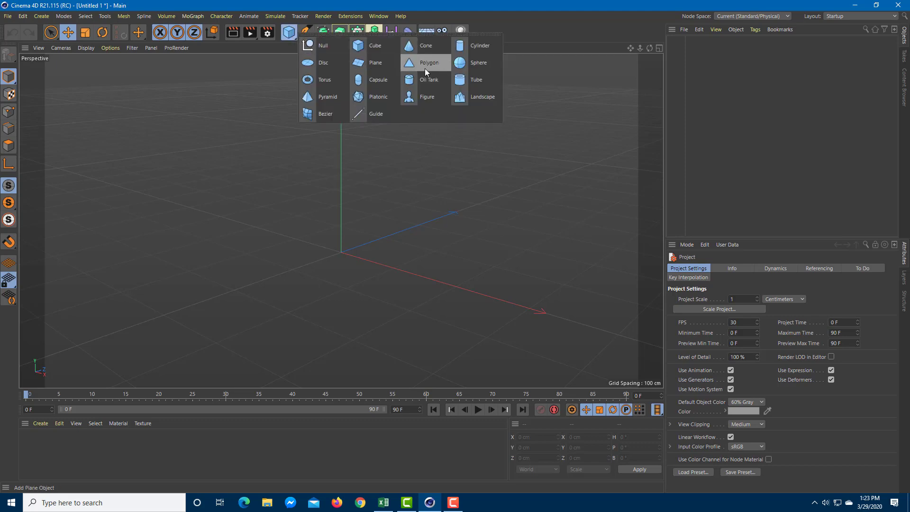
click(376, 62)
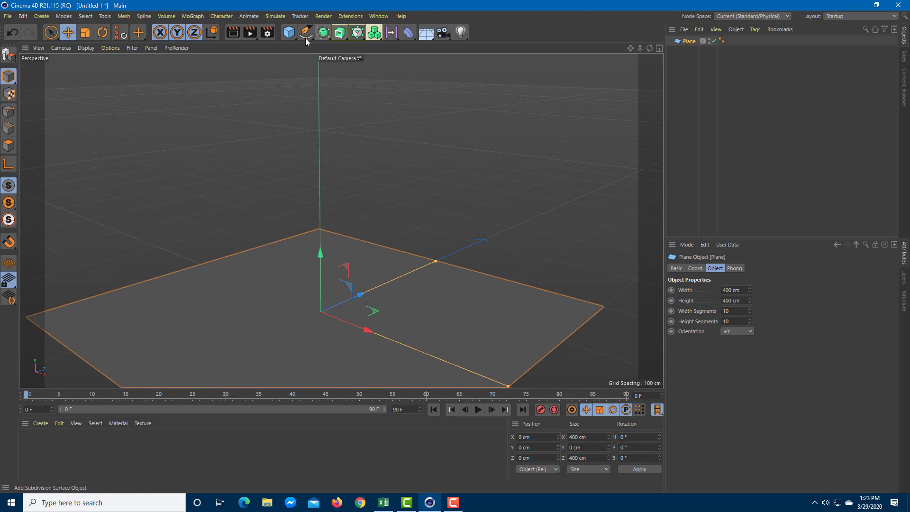
click(289, 32)
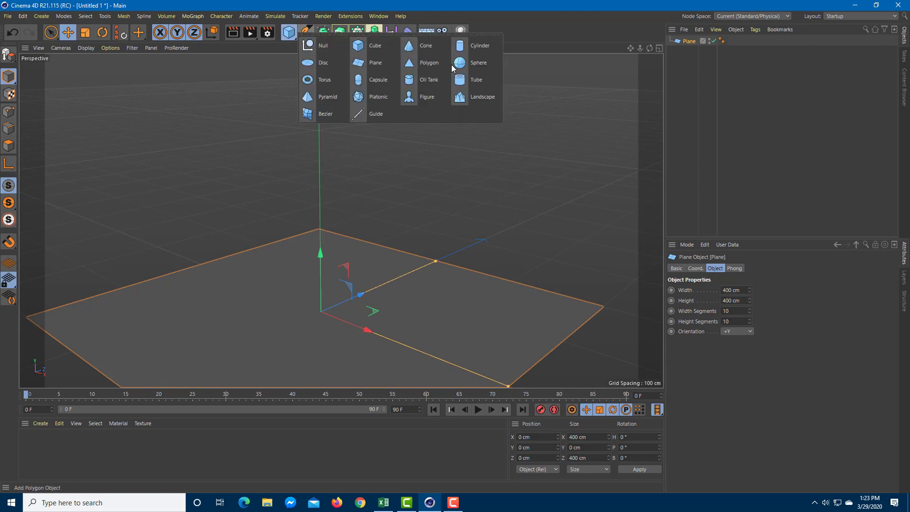
click(478, 62)
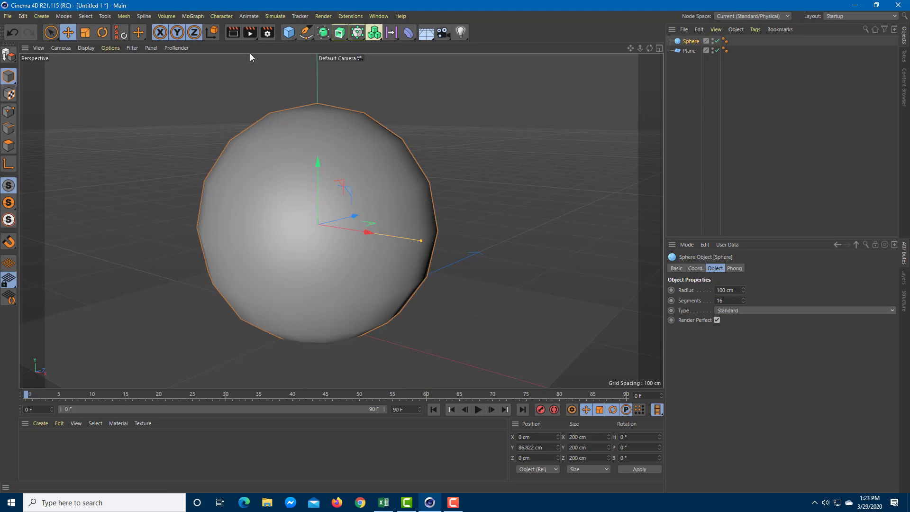
mouse_move(261, 53)
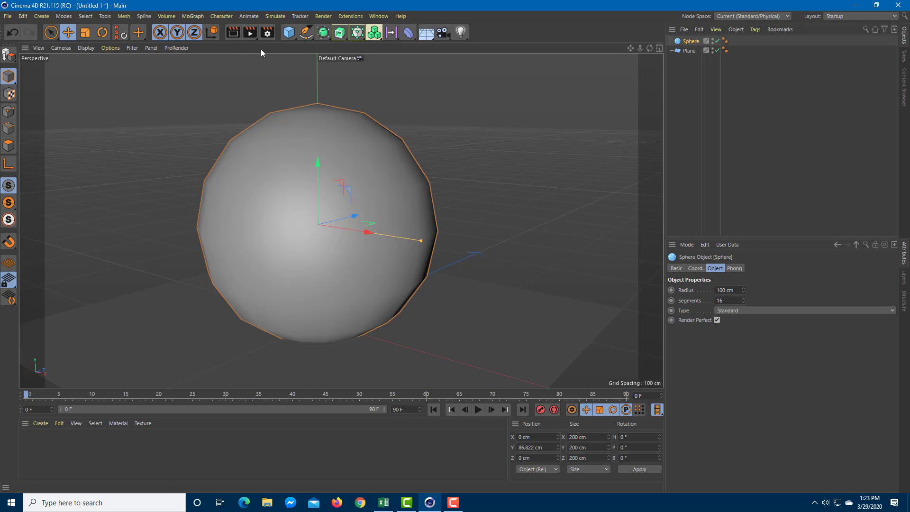
- Set the project renderer to ProRender in Render Settings
click(266, 32)
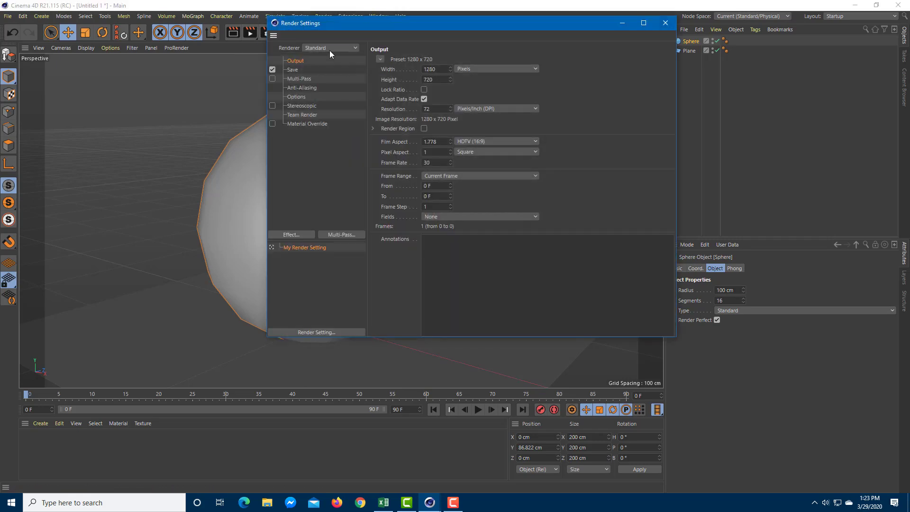
click(330, 47)
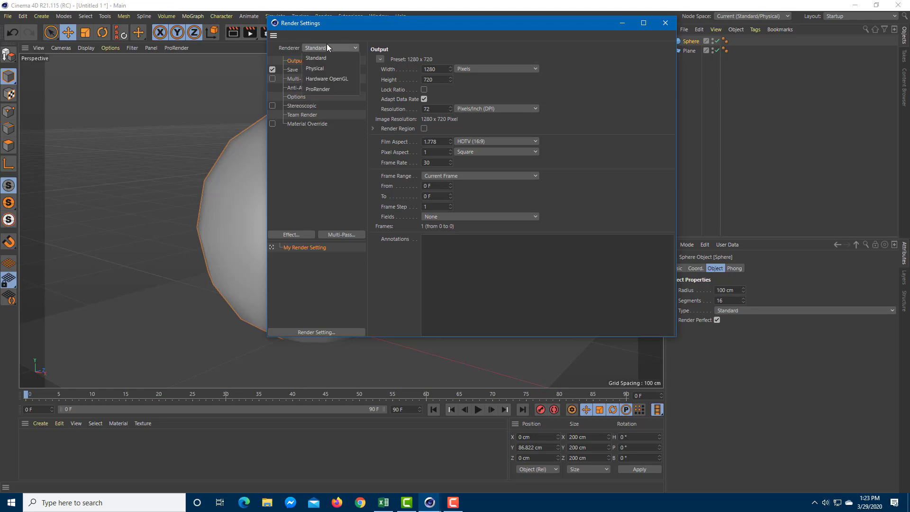
click(316, 57)
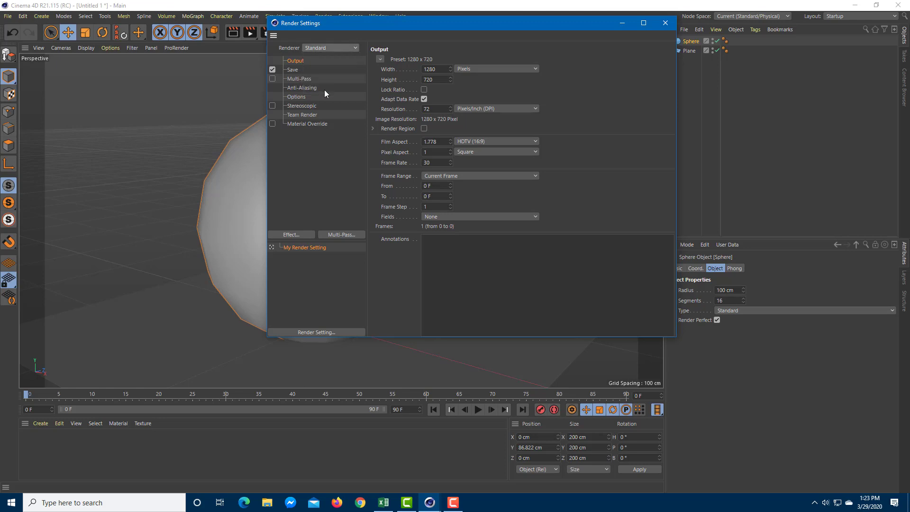
click(331, 47)
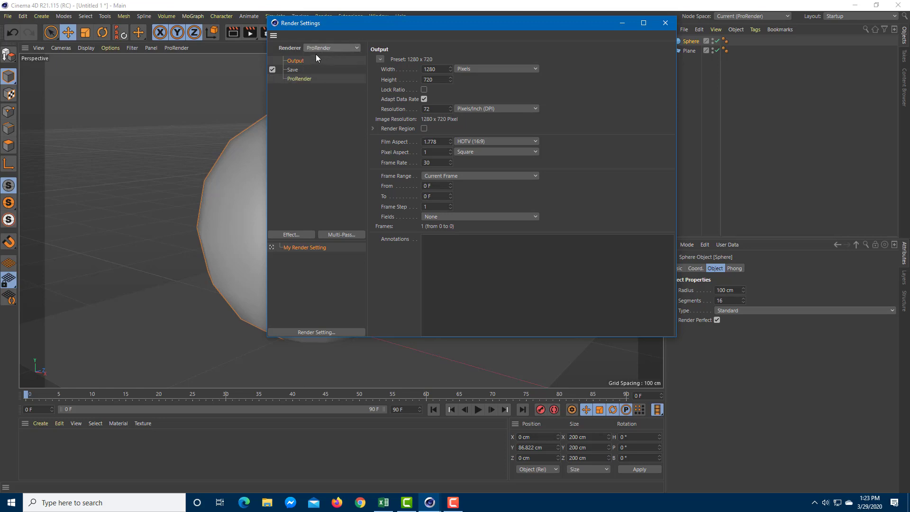
mouse_move(358, 96)
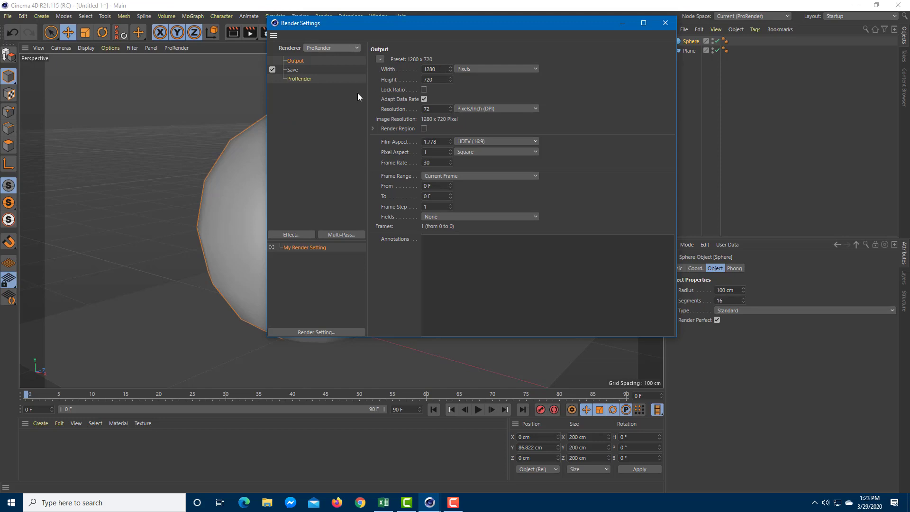
mouse_move(352, 54)
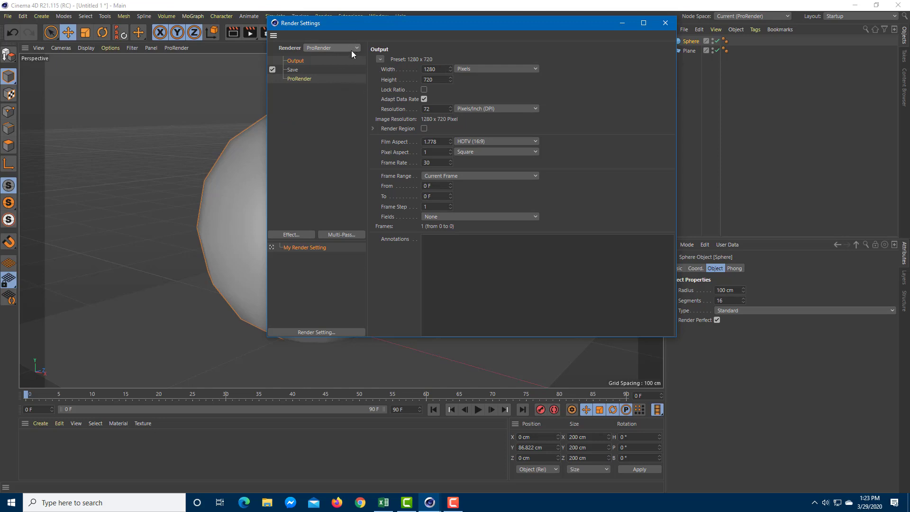
mouse_move(348, 55)
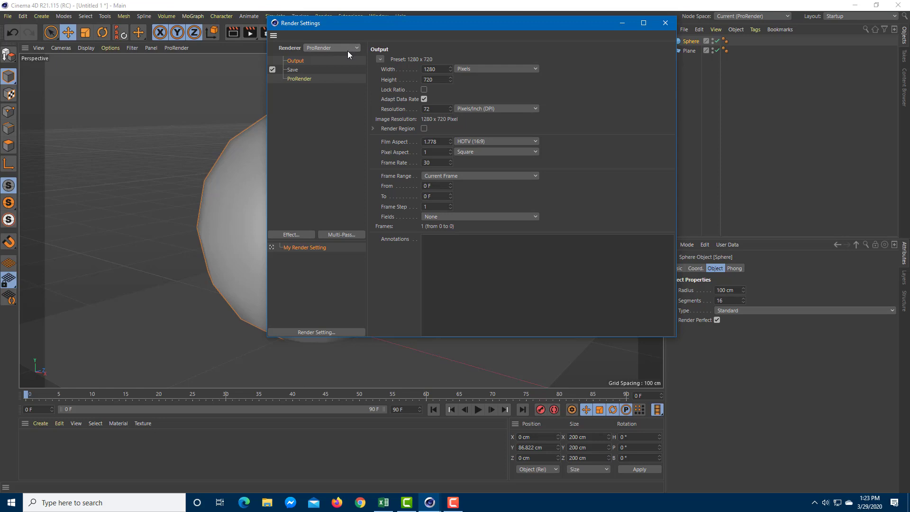
mouse_move(327, 93)
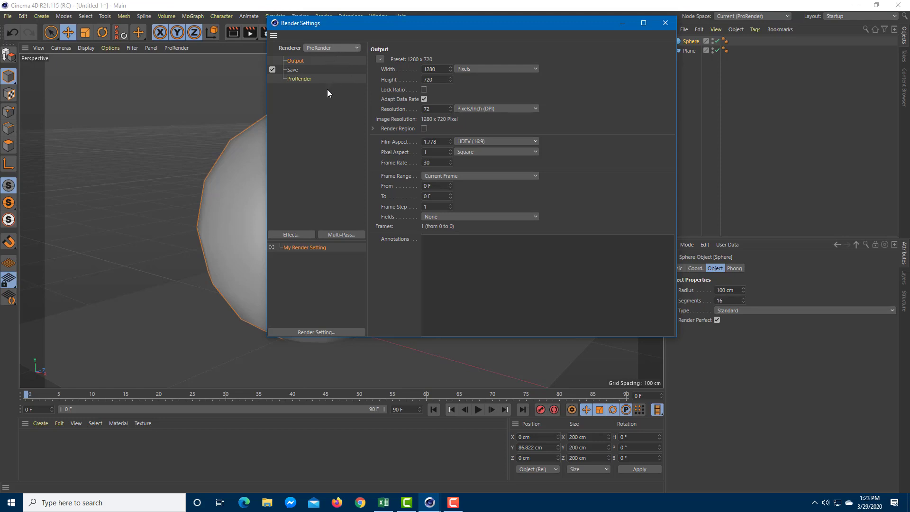
click(331, 47)
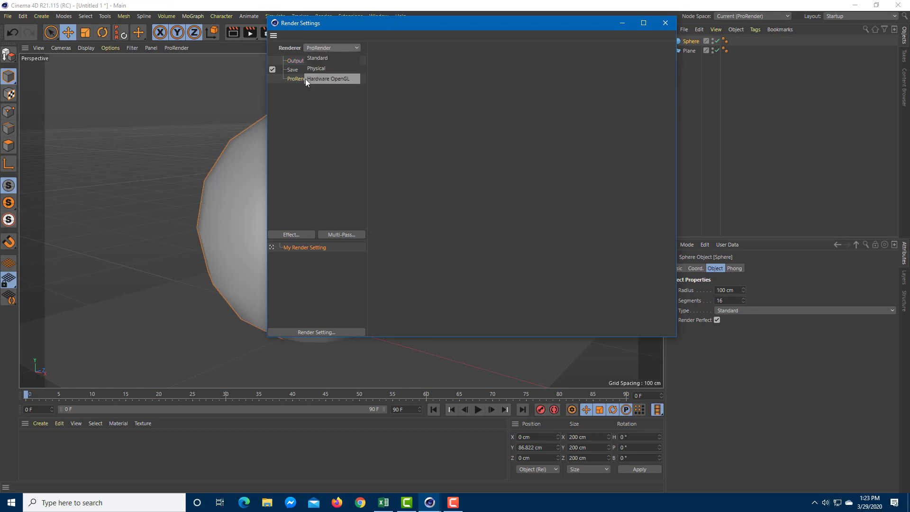
click(328, 78)
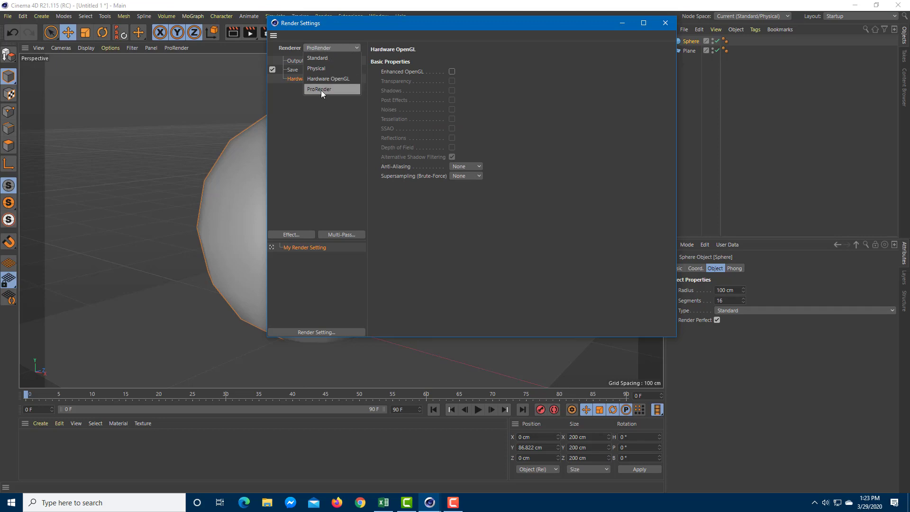
click(319, 89)
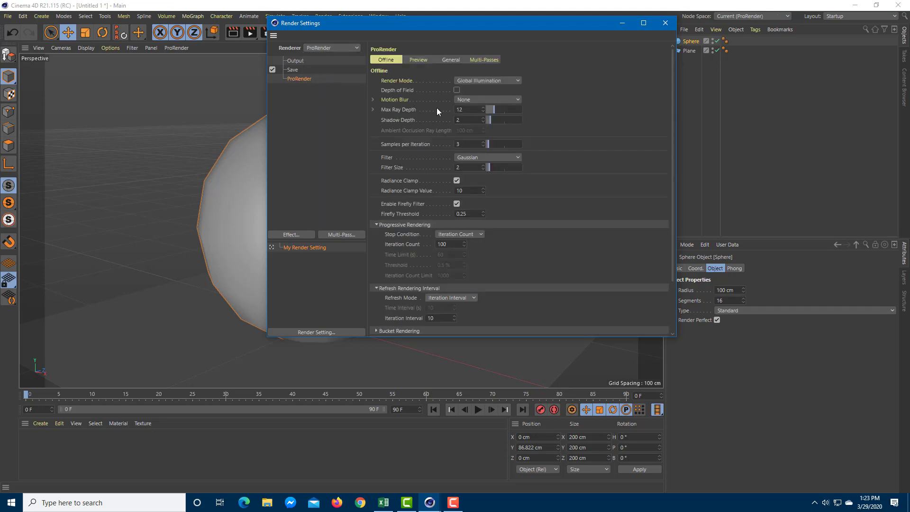
mouse_move(552, 251)
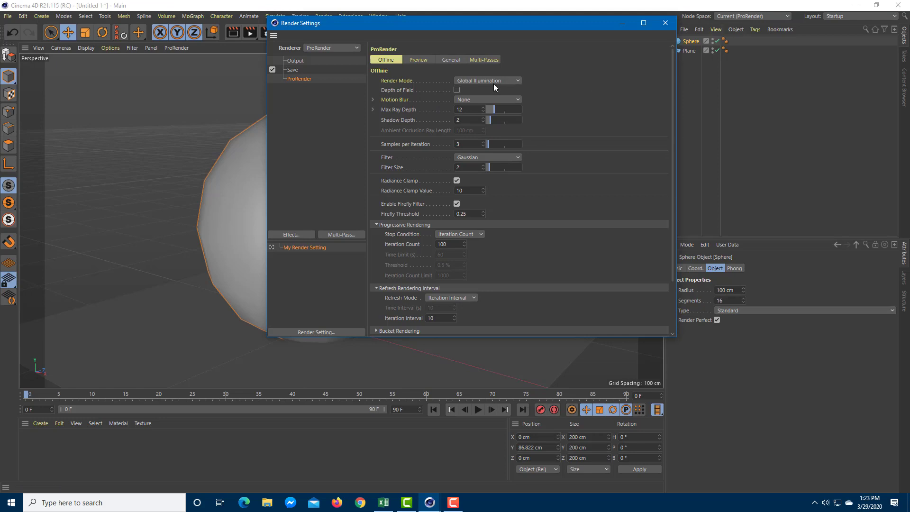
- Close Render Settings, add a Physical Sky, and render to the Picture Viewer
click(486, 80)
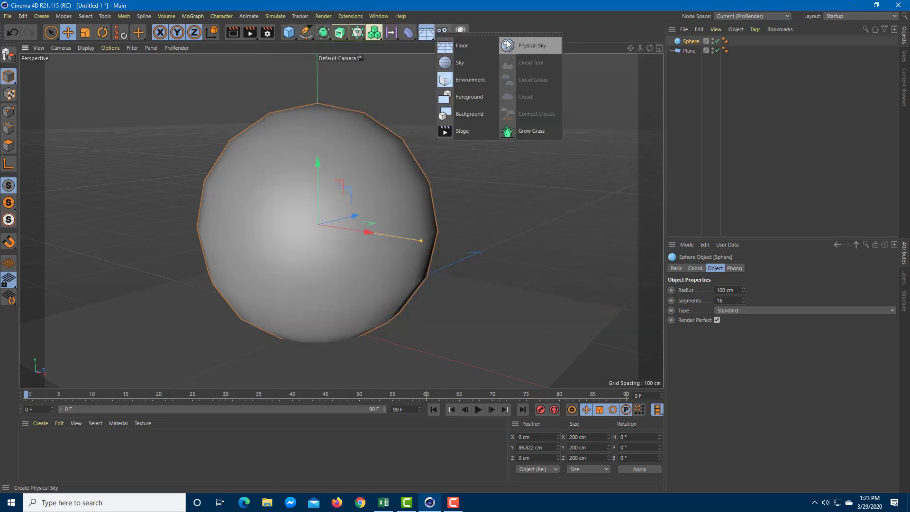
click(531, 46)
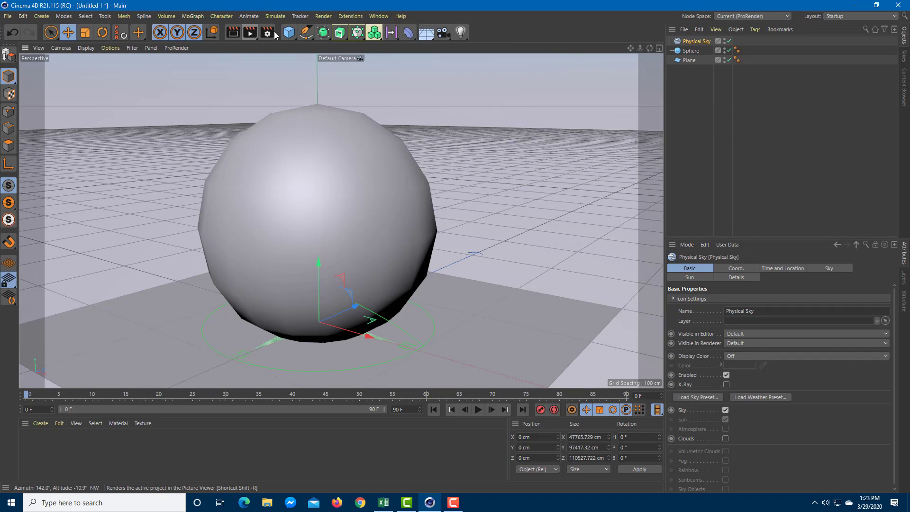
click(266, 31)
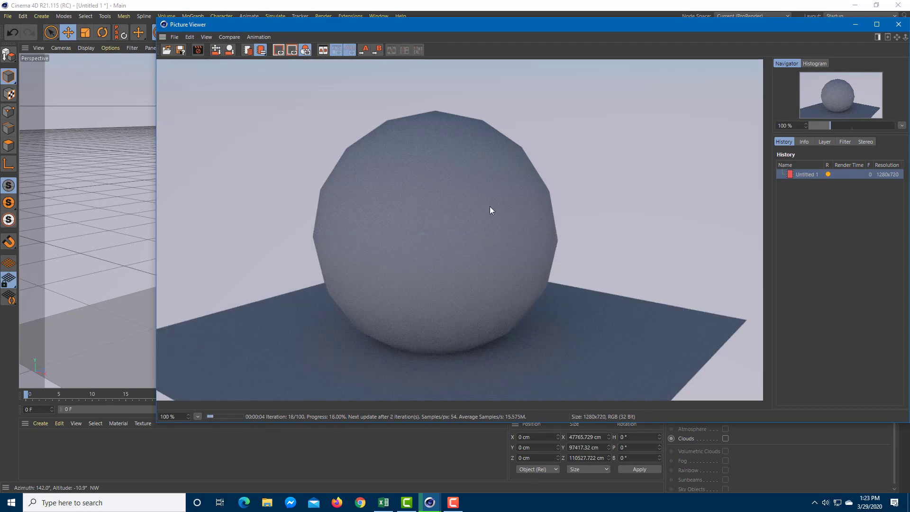
mouse_move(452, 114)
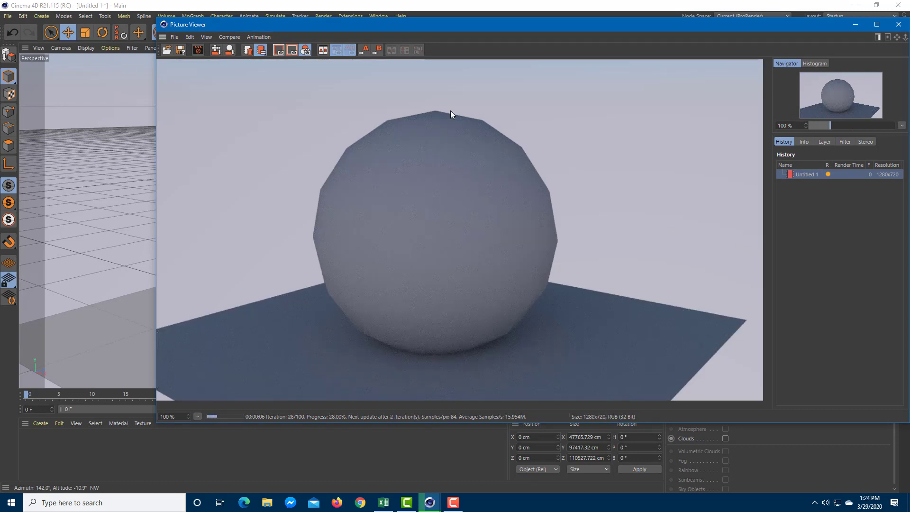
mouse_move(590, 223)
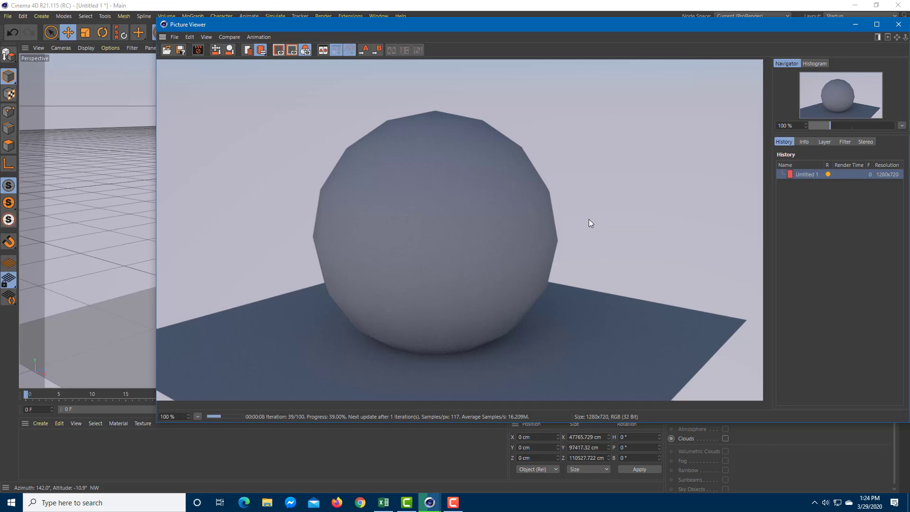
mouse_move(461, 385)
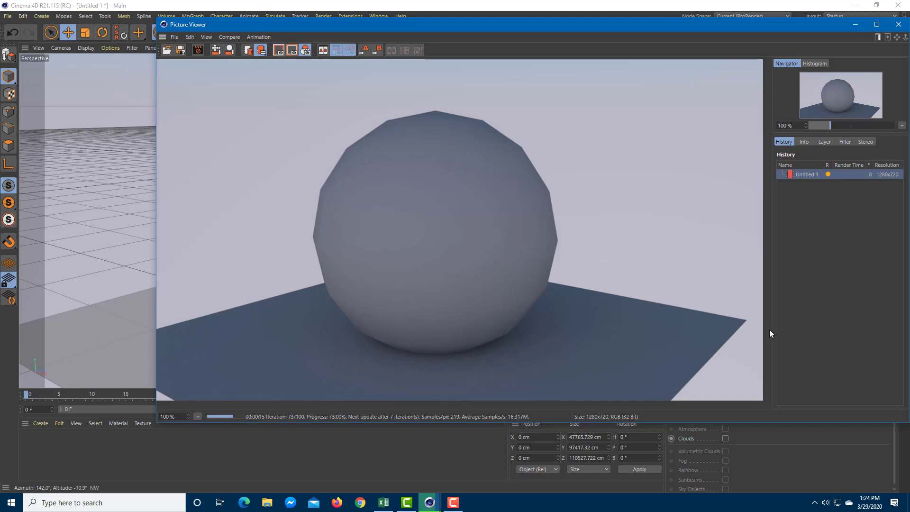
mouse_move(666, 346)
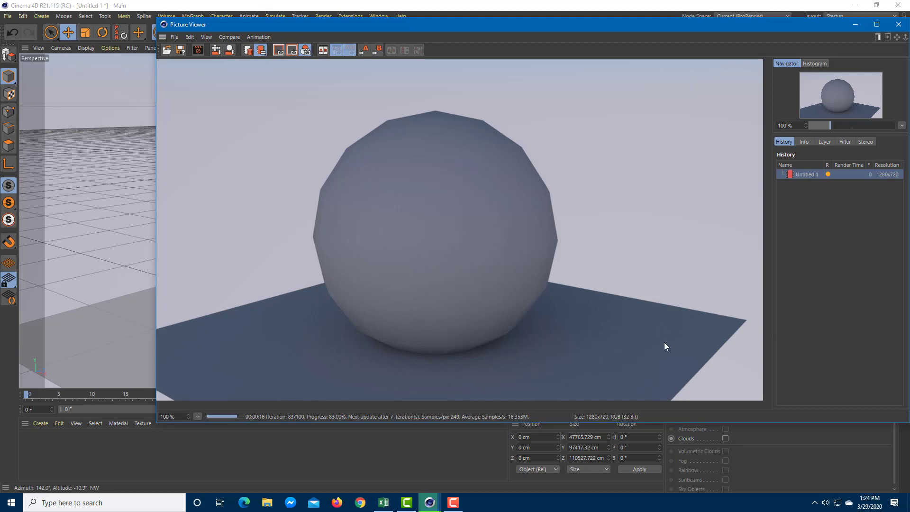
mouse_move(680, 254)
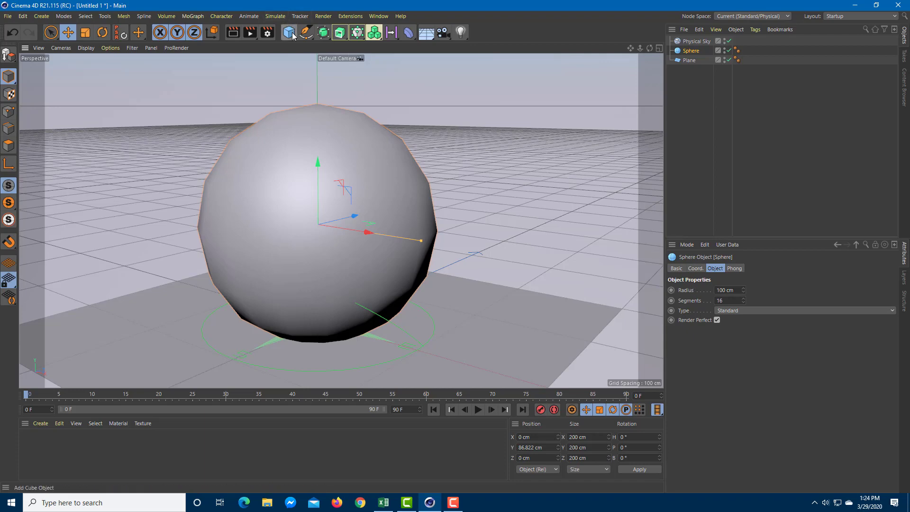
- Render the sphere on the plane under the physical sky again to the Picture Viewer
click(266, 32)
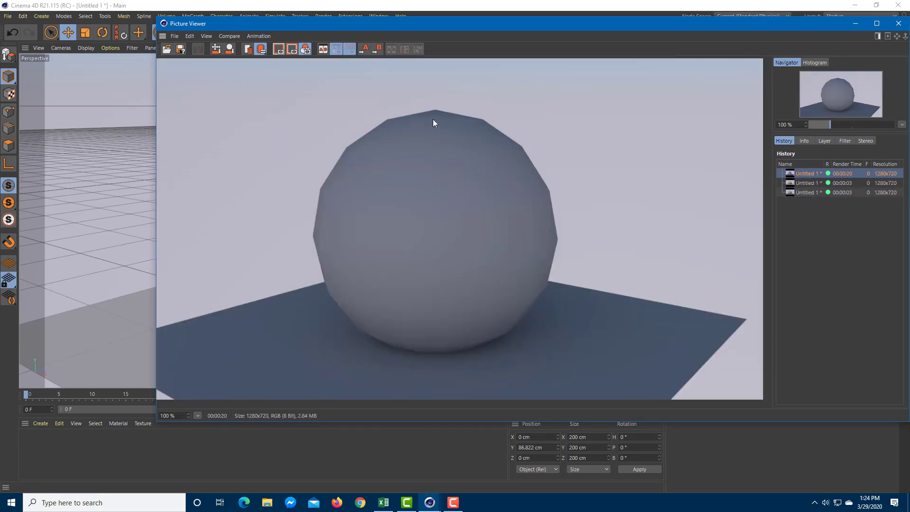
mouse_move(611, 235)
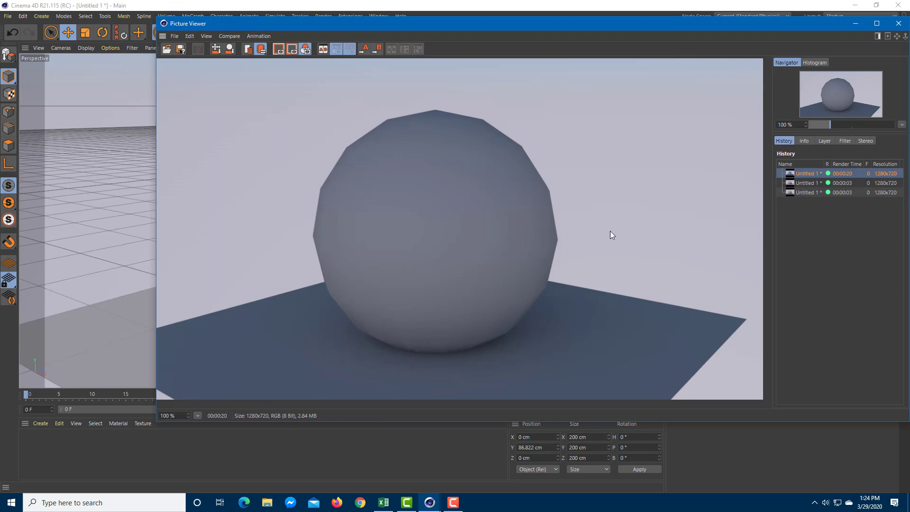
- Close the Picture Viewer and add a Subdivision Surface generator to the scene
click(904, 23)
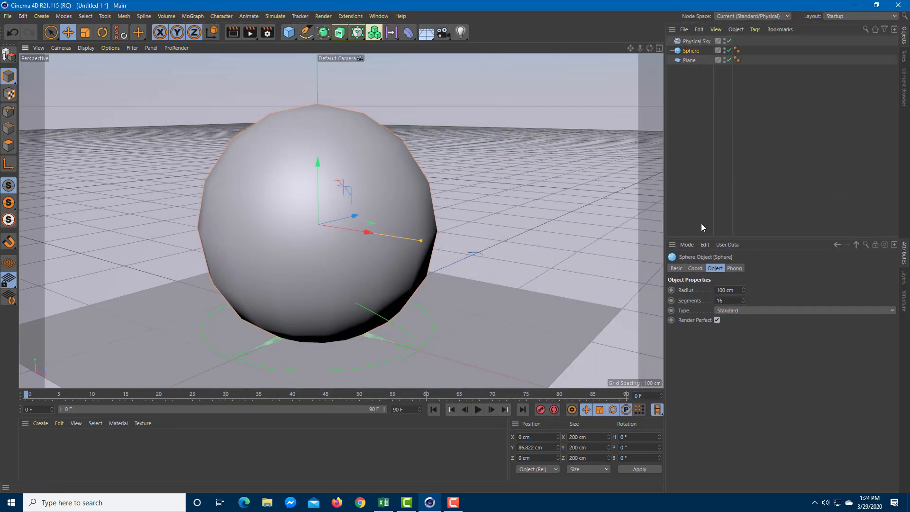
click(323, 32)
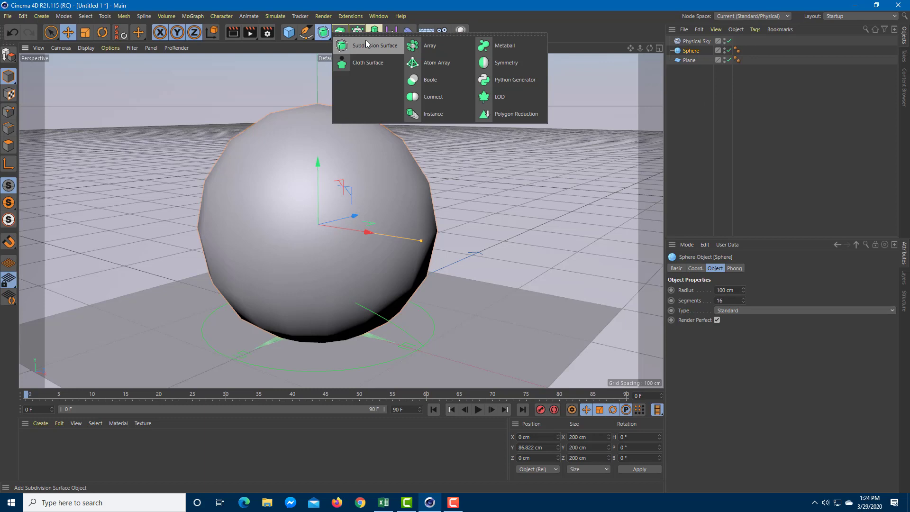
click(369, 46)
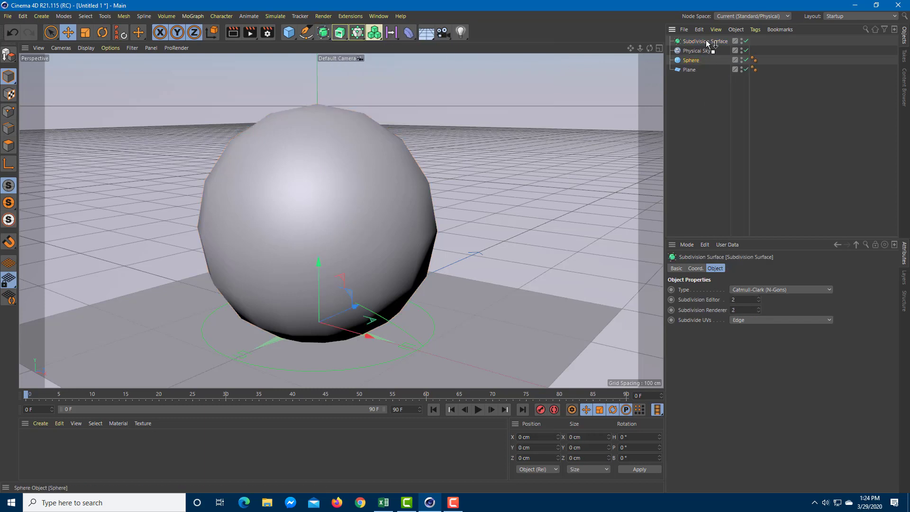
click(266, 32)
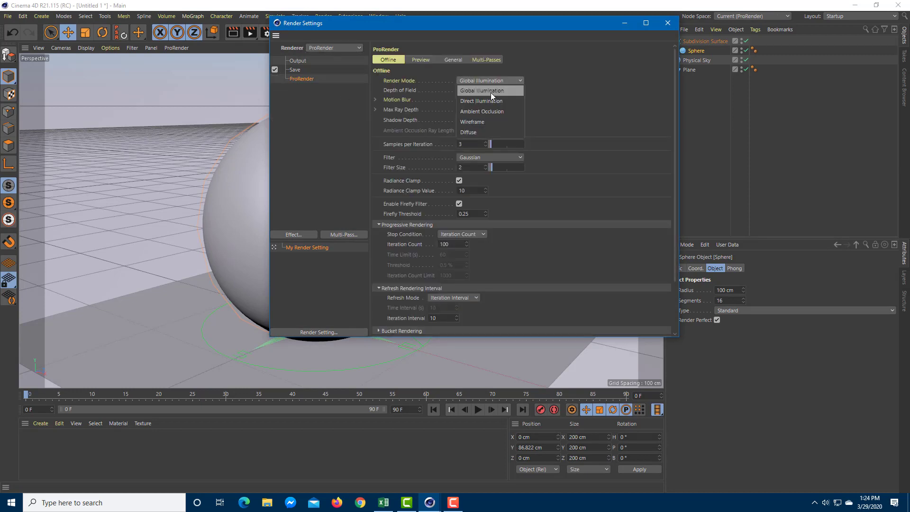
mouse_move(480, 100)
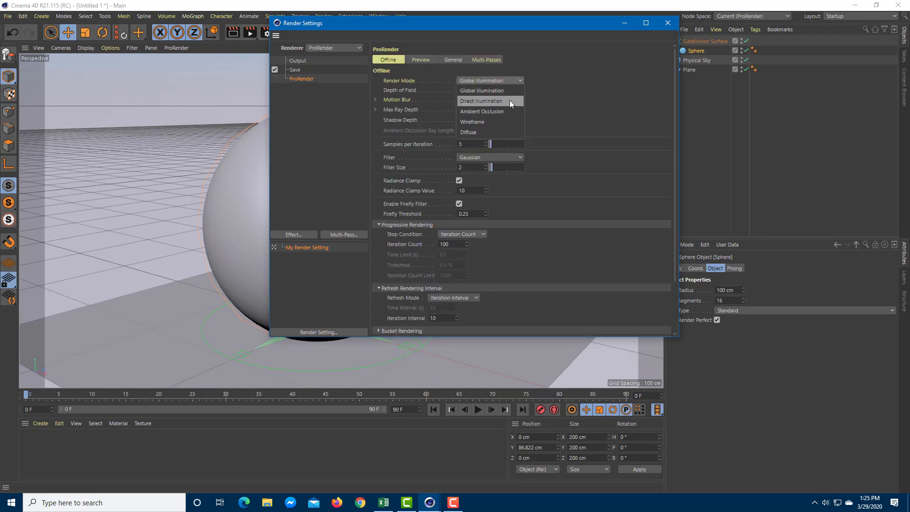
- Switch ProRender's render mode from Global Illumination to Direct Illumination
click(480, 101)
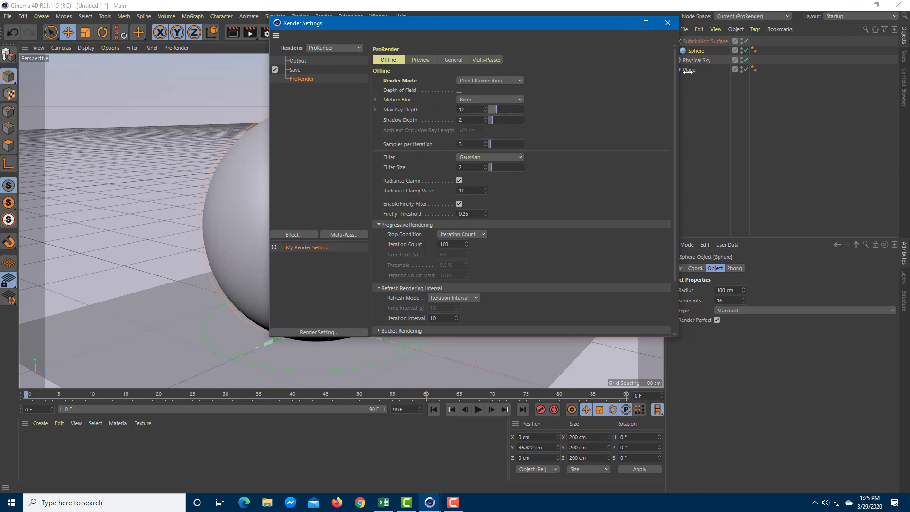
mouse_move(723, 34)
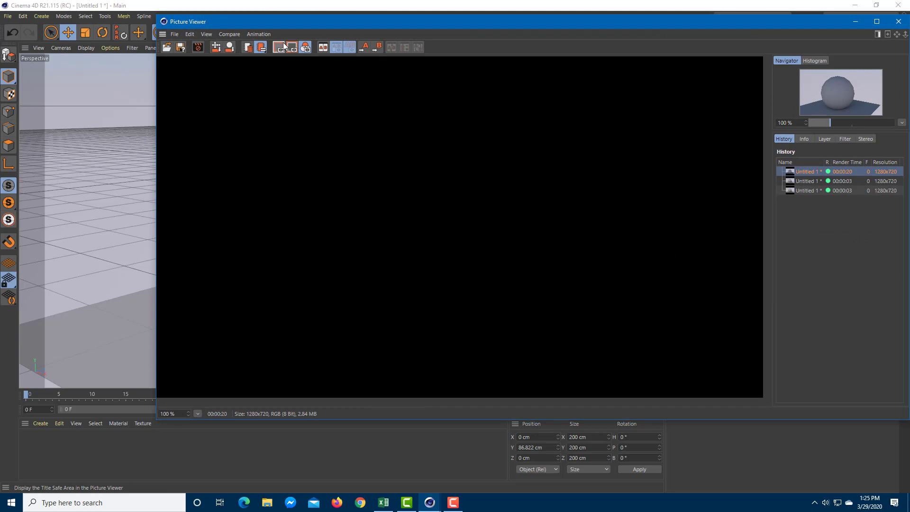
- Close the Picture Viewer and confirm stopping the in-progress render
click(278, 47)
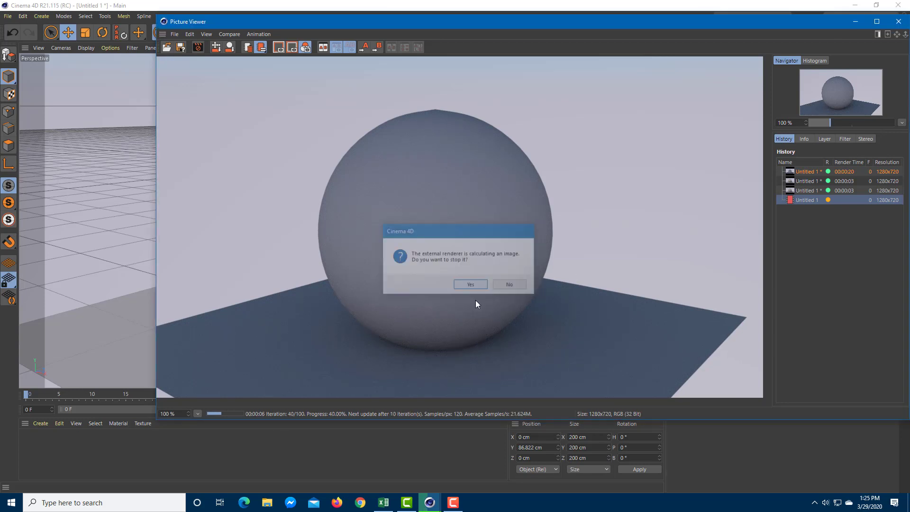
click(470, 284)
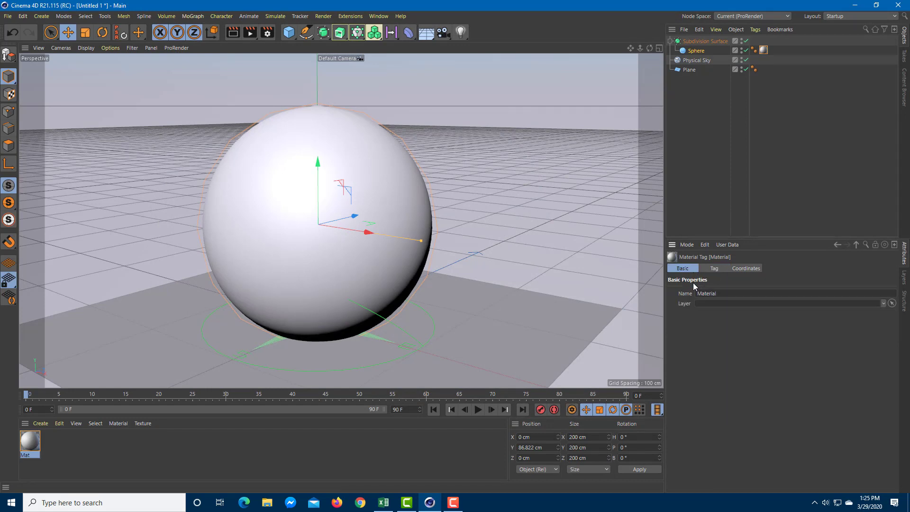
- Add a reflection layer to the Mat material's Reflectance and re-render the shiny sphere
click(714, 268)
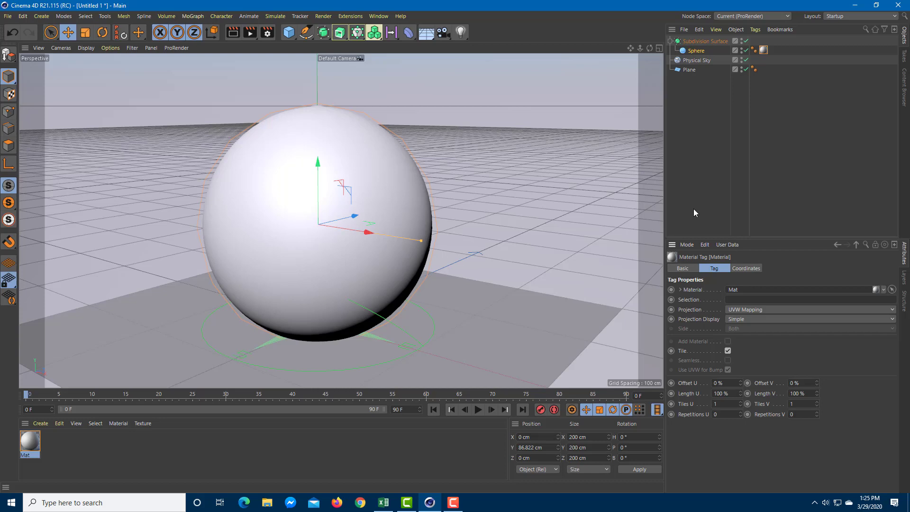
click(696, 50)
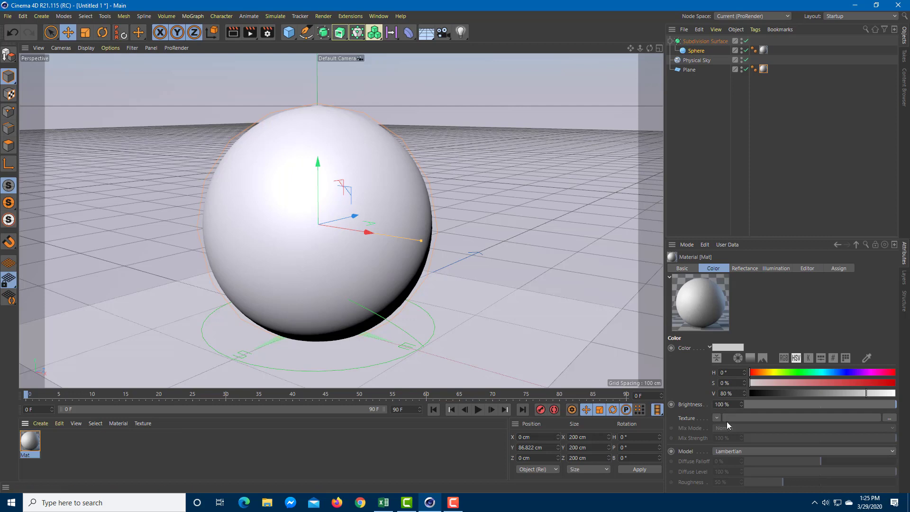
mouse_move(742, 282)
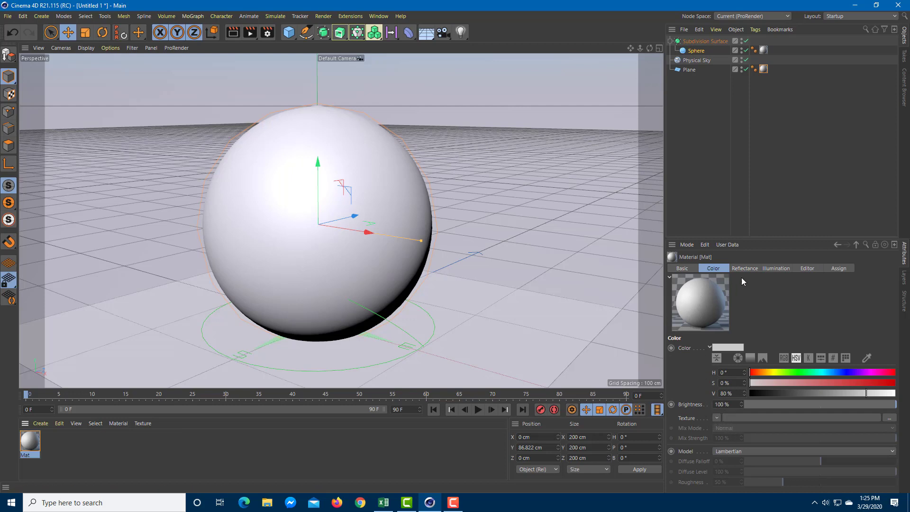
click(744, 268)
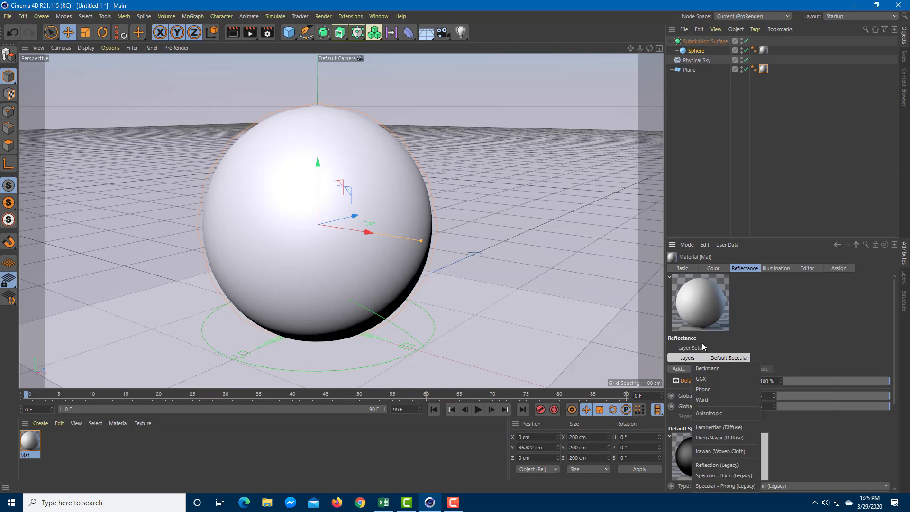
click(700, 379)
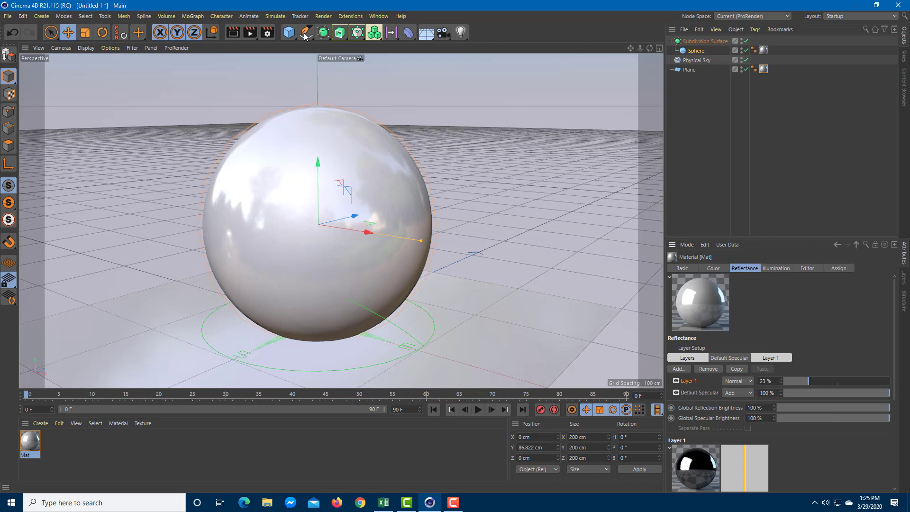
click(248, 32)
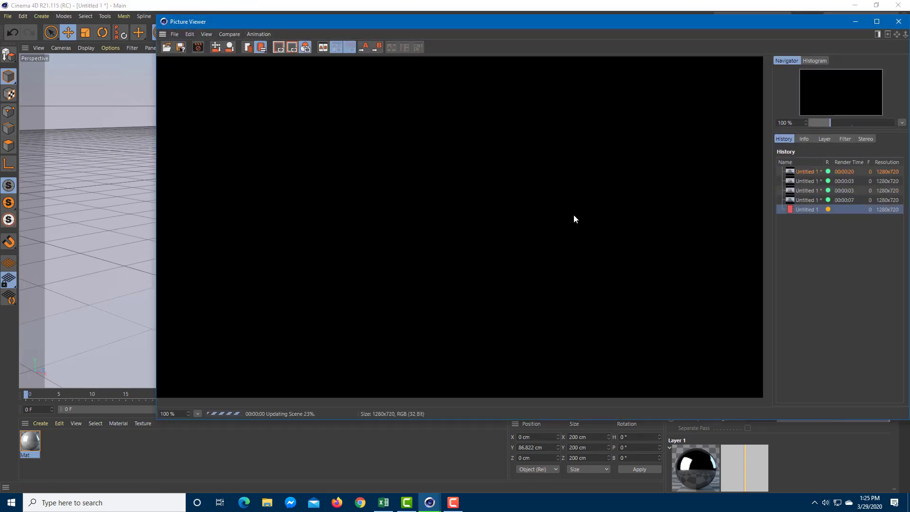
mouse_move(377, 347)
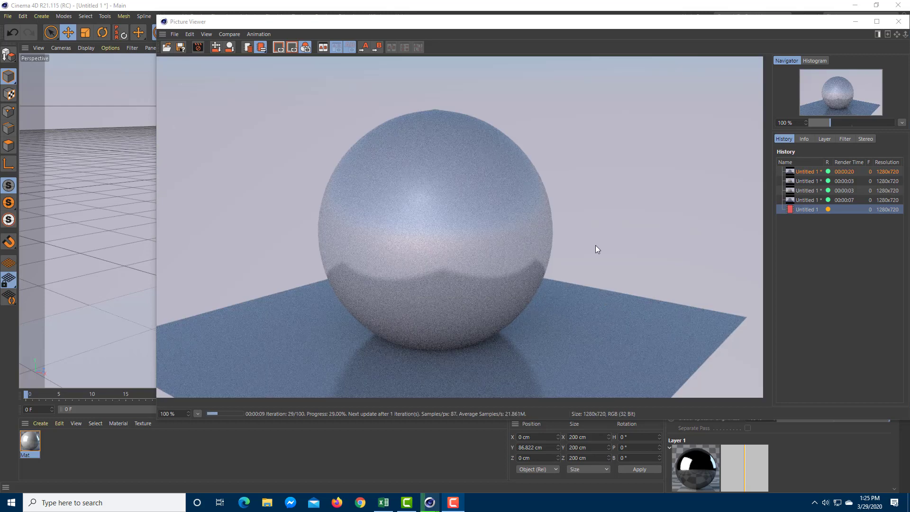
mouse_move(530, 238)
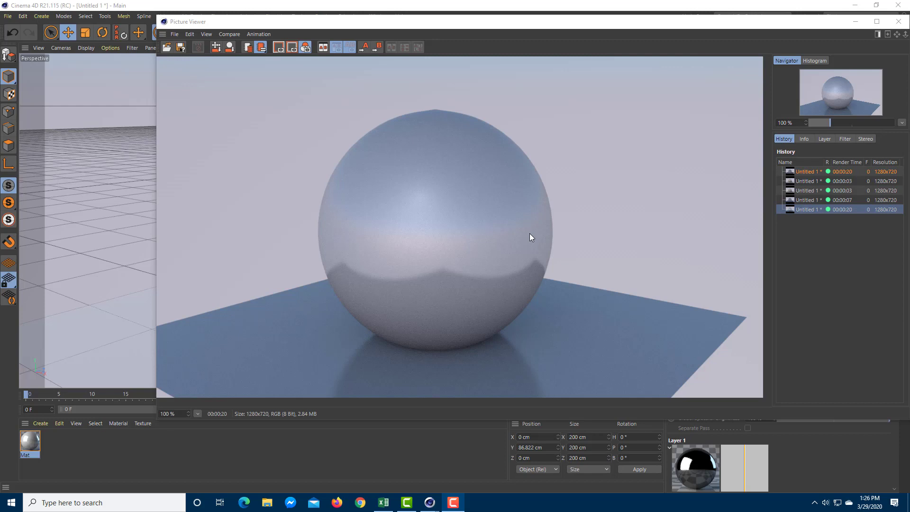
mouse_move(837, 147)
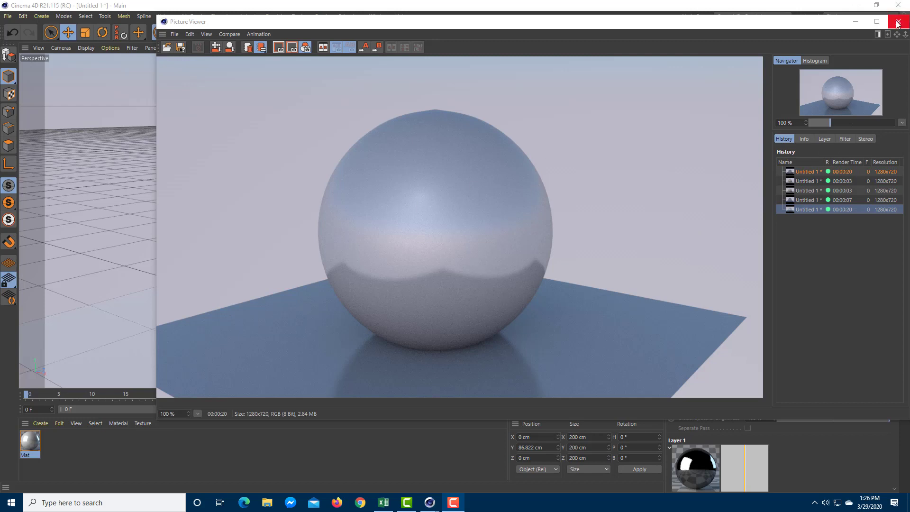
mouse_move(471, 296)
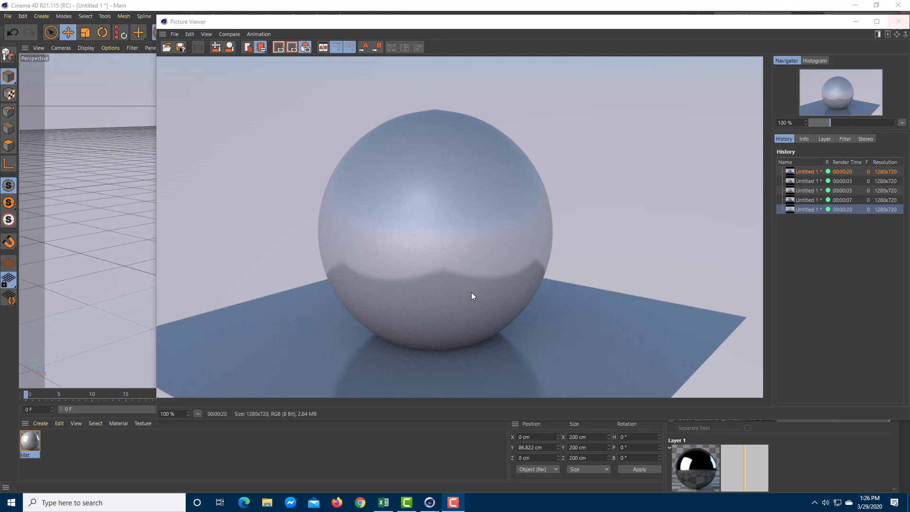
mouse_move(524, 271)
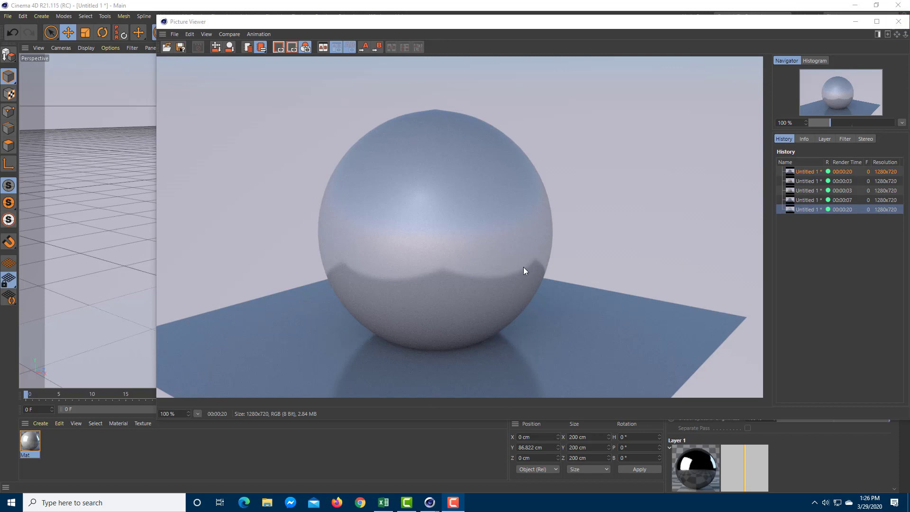